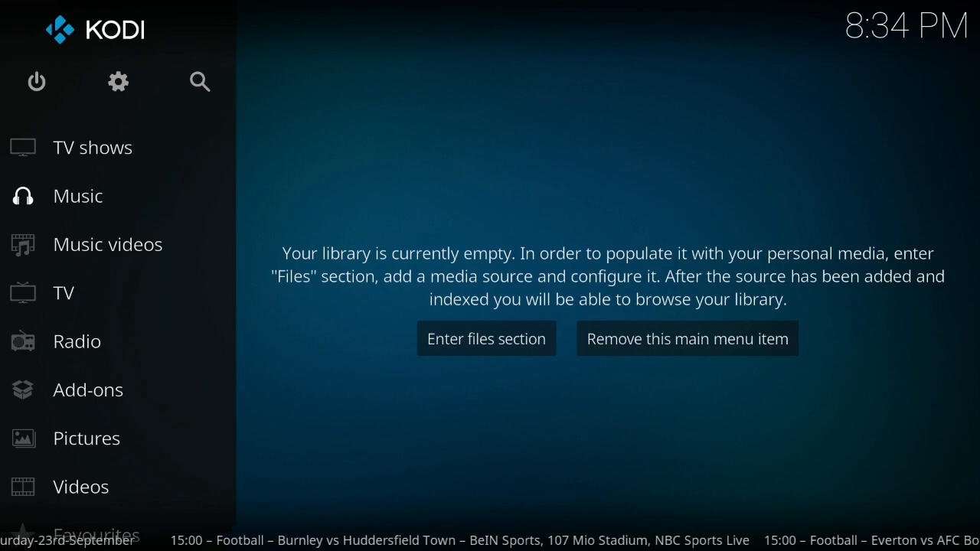
mouse_move(118, 83)
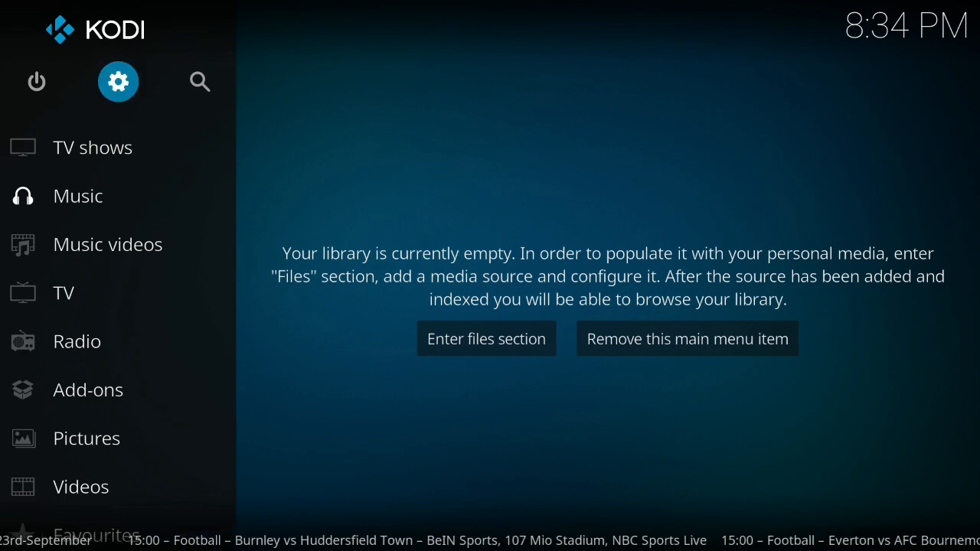
Step: Reach the File manager from system settings, dismissing the remote-share connection error
left_click(118, 82)
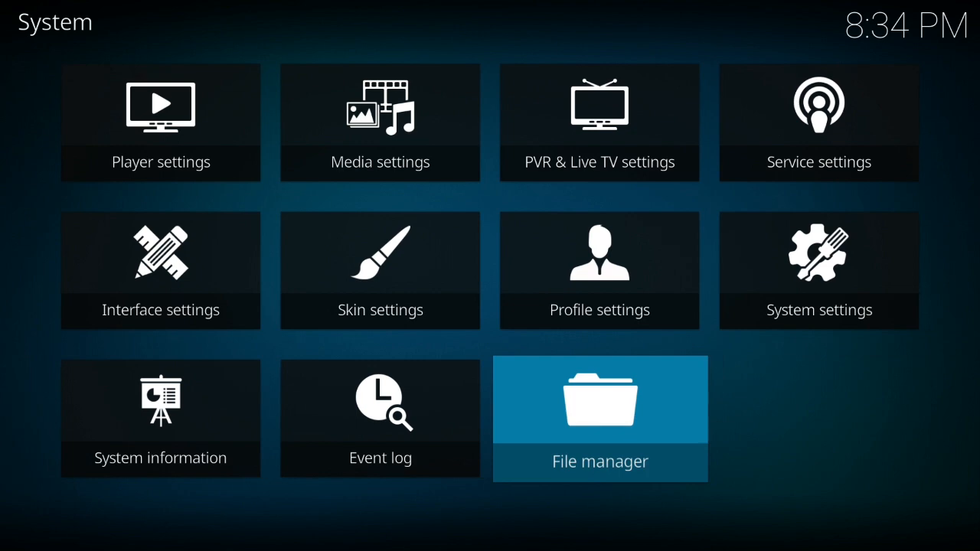
left_click(601, 420)
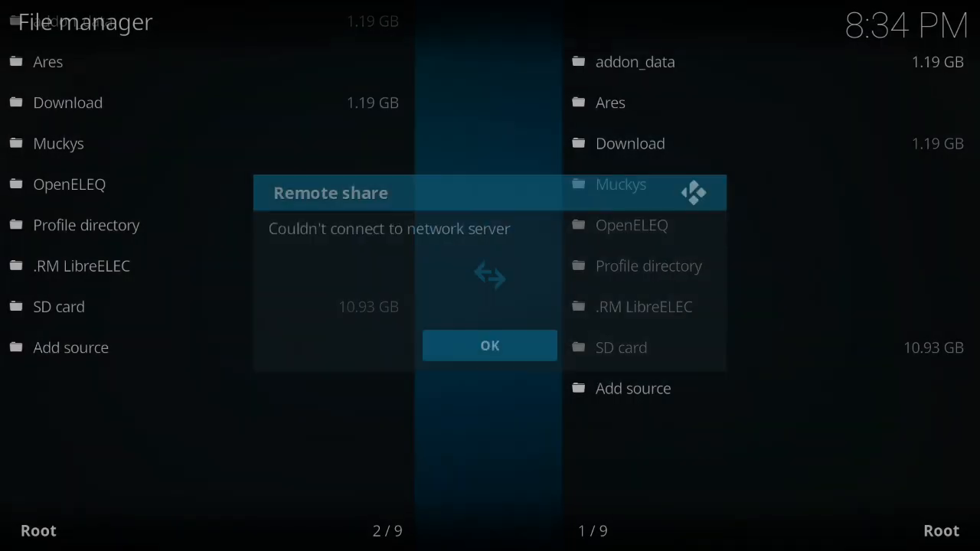
left_click(490, 346)
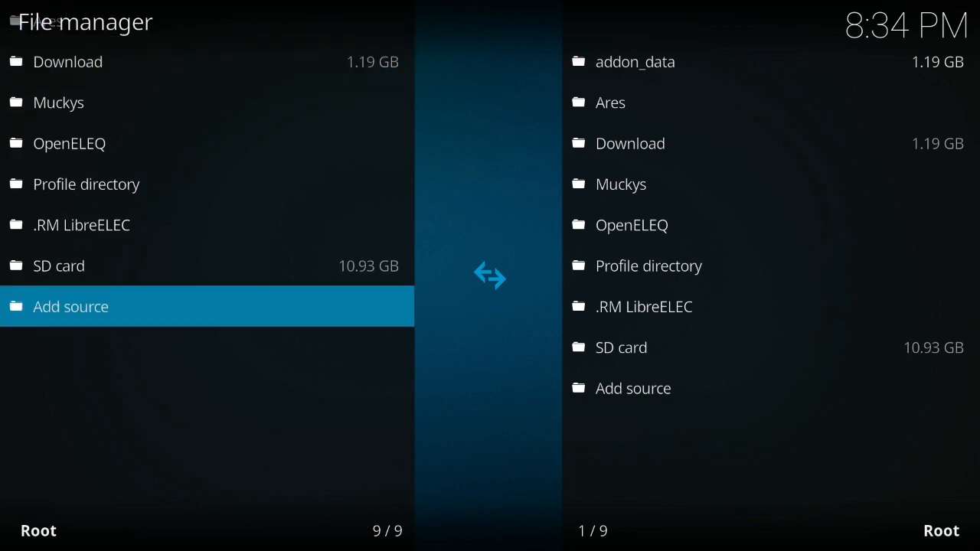
left_click(71, 307)
type("http")
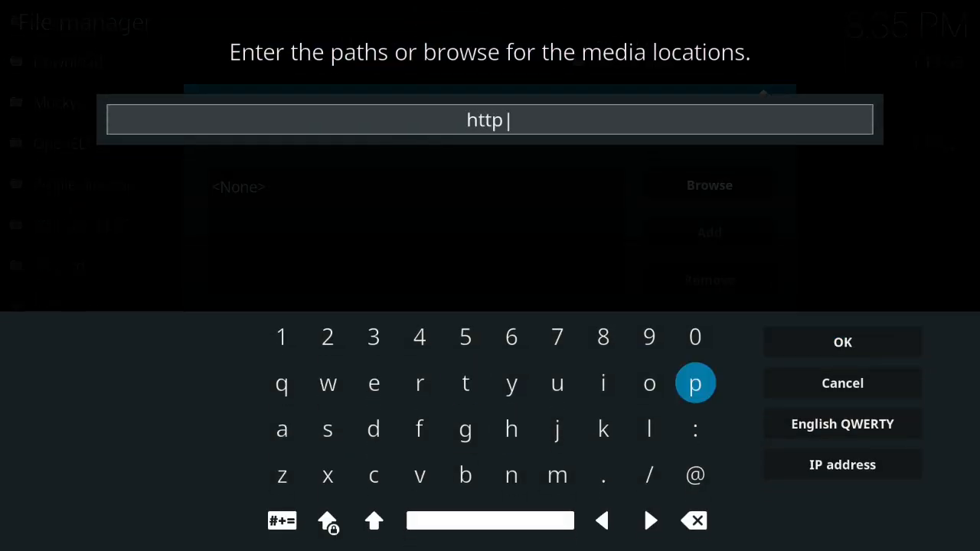
left_click(650, 475)
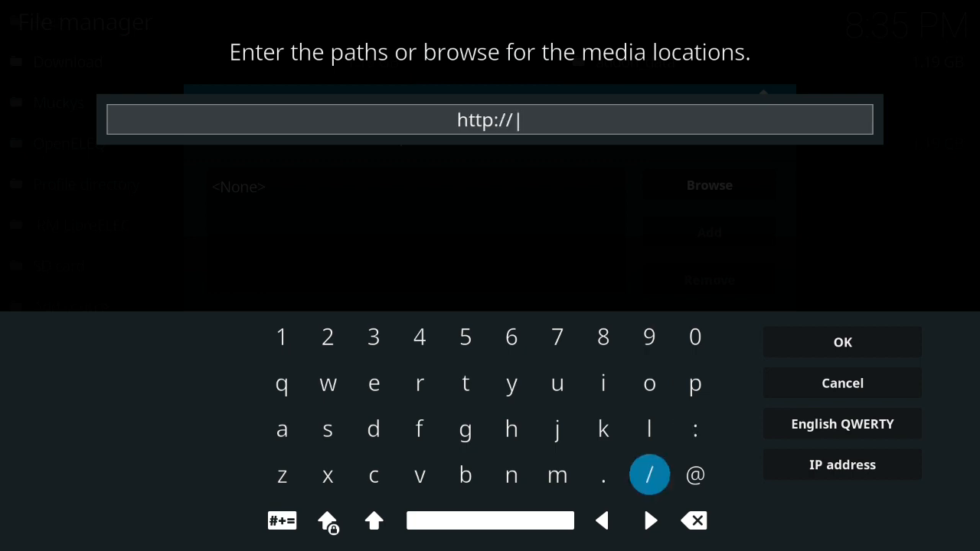
left_click(419, 383)
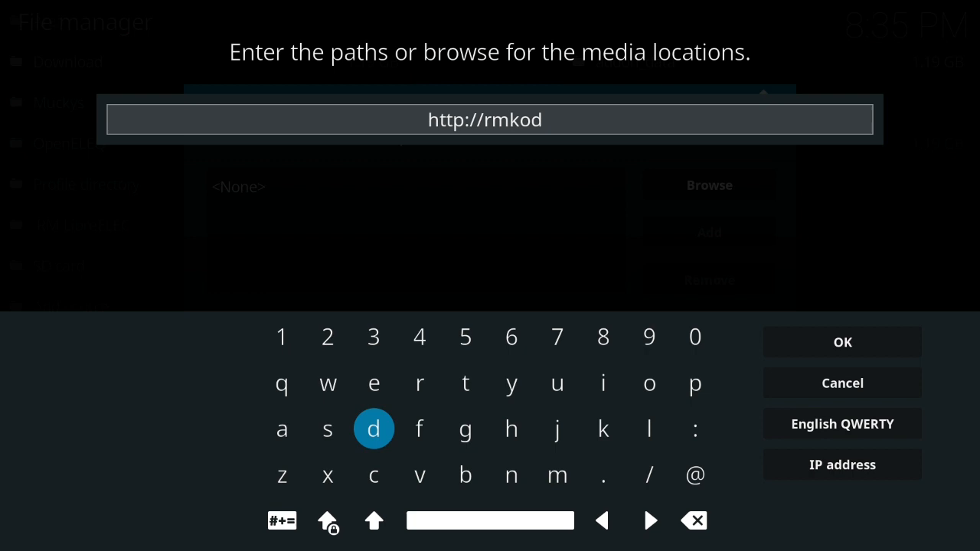
left_click(557, 383)
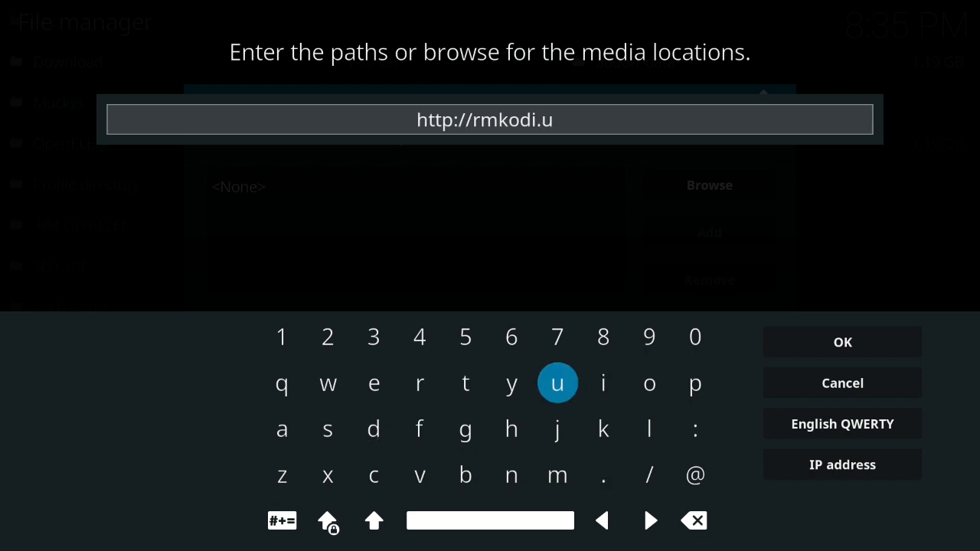
left_click(420, 383)
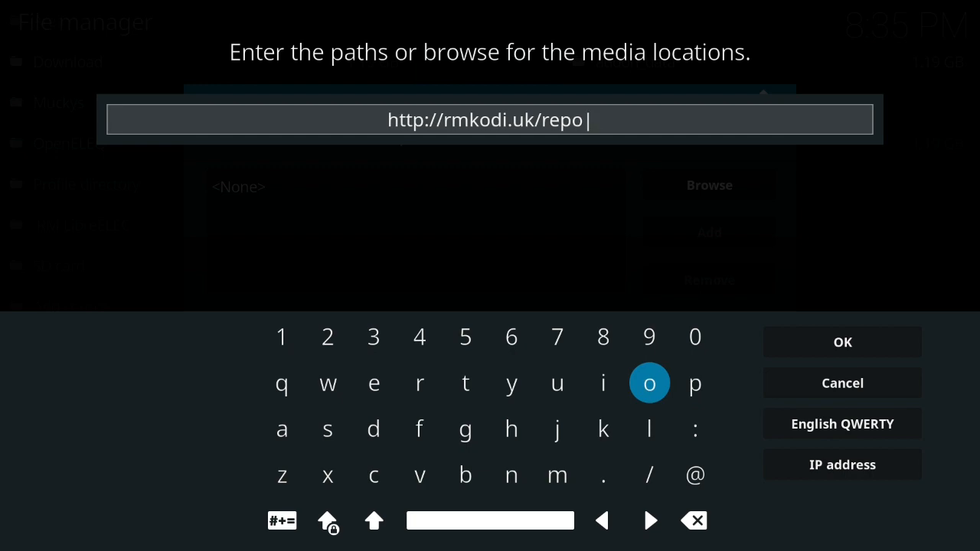
left_click(842, 342)
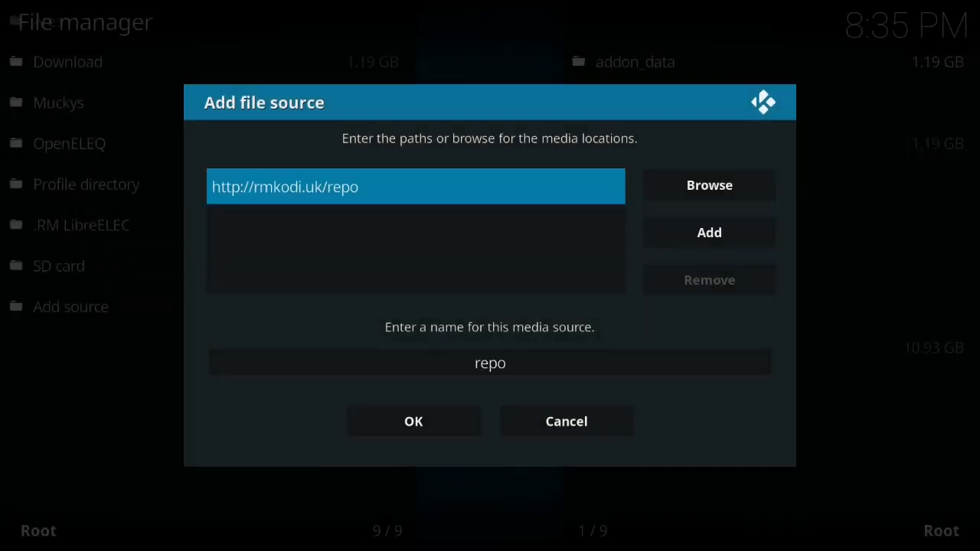
Step: Rename the source from repo to rmrepo and save it
left_click(491, 362)
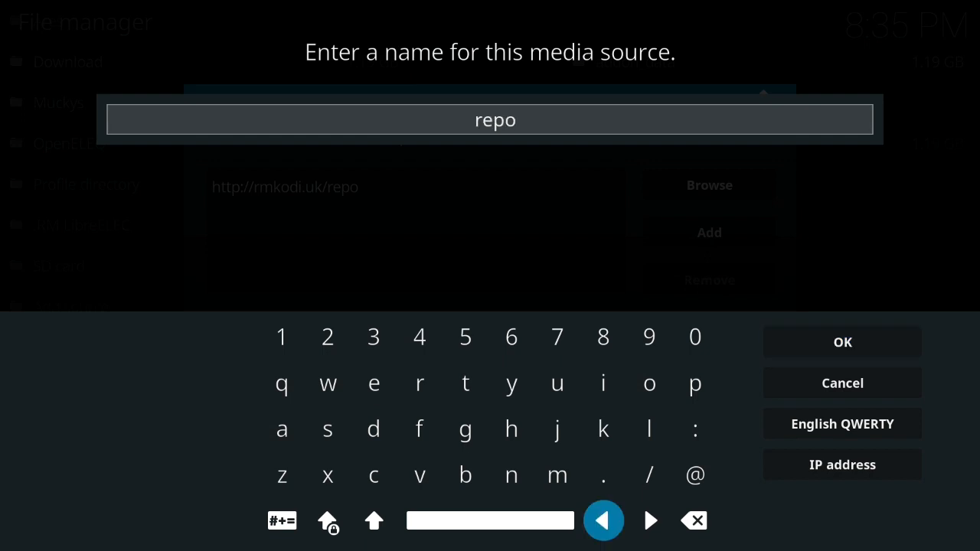
left_click(558, 475)
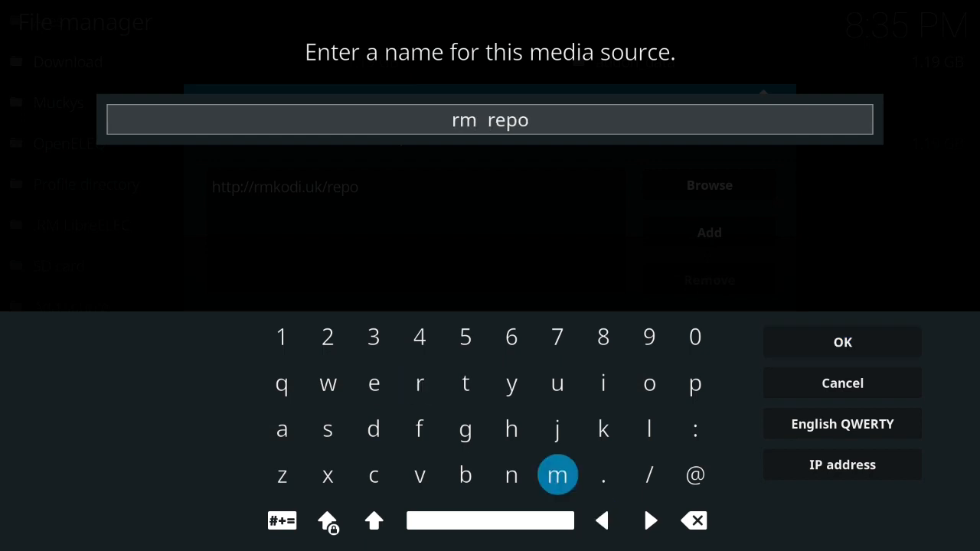
left_click(842, 341)
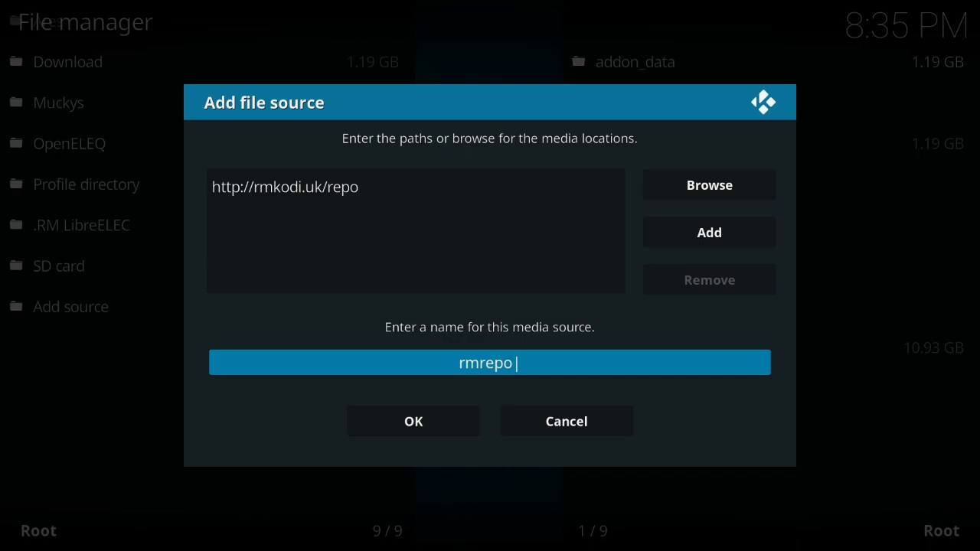
left_click(413, 421)
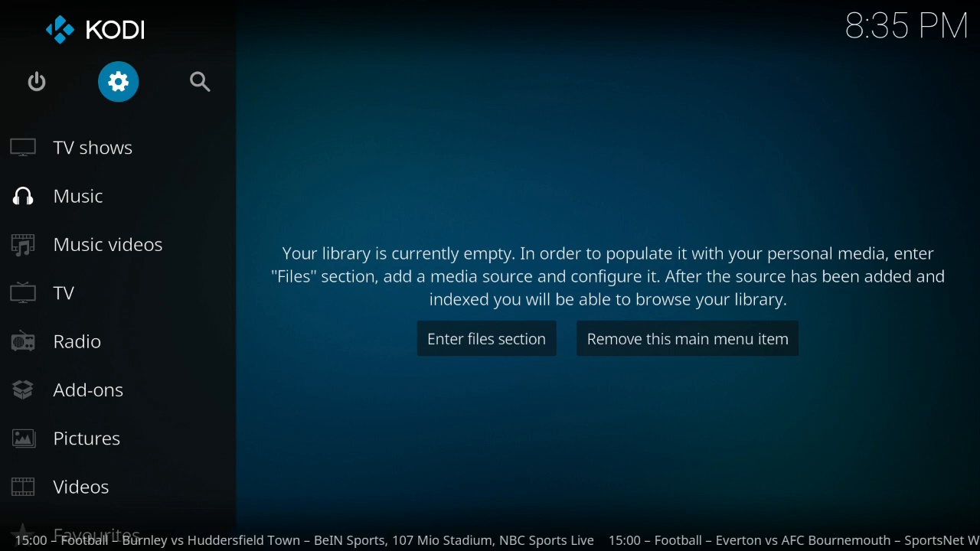
Step: Install repository.retromania-1.0.zip from the rmrepo source via Install from zip file
left_click(87, 391)
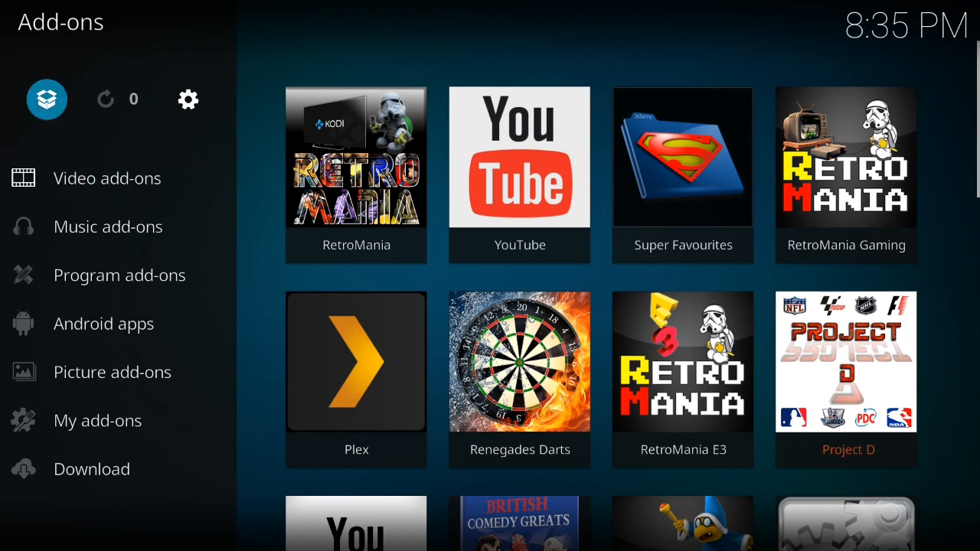
left_click(46, 98)
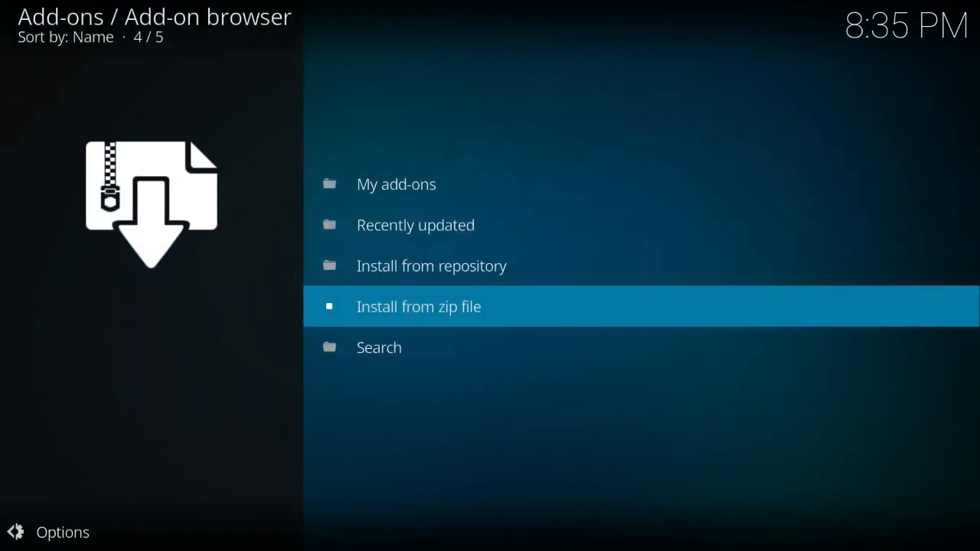
left_click(420, 307)
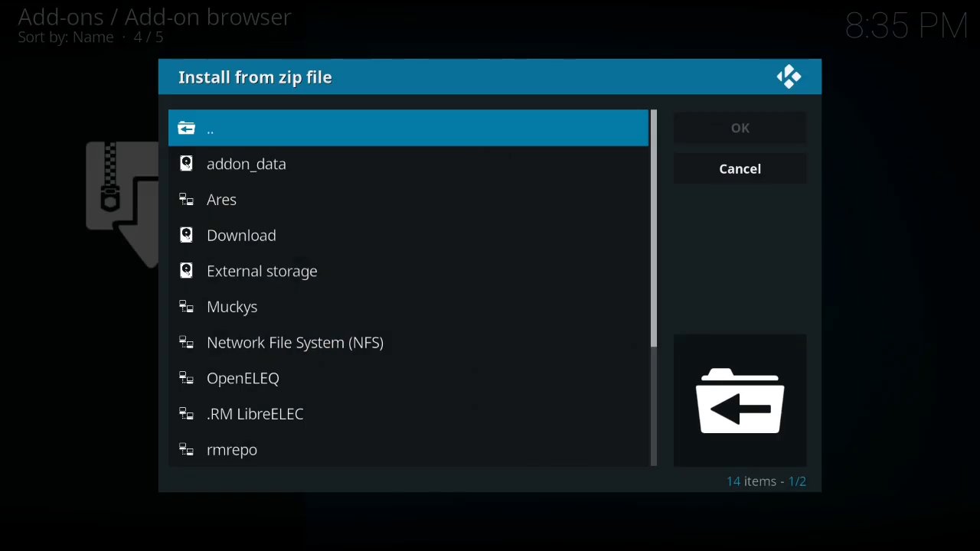
scroll("down", 3)
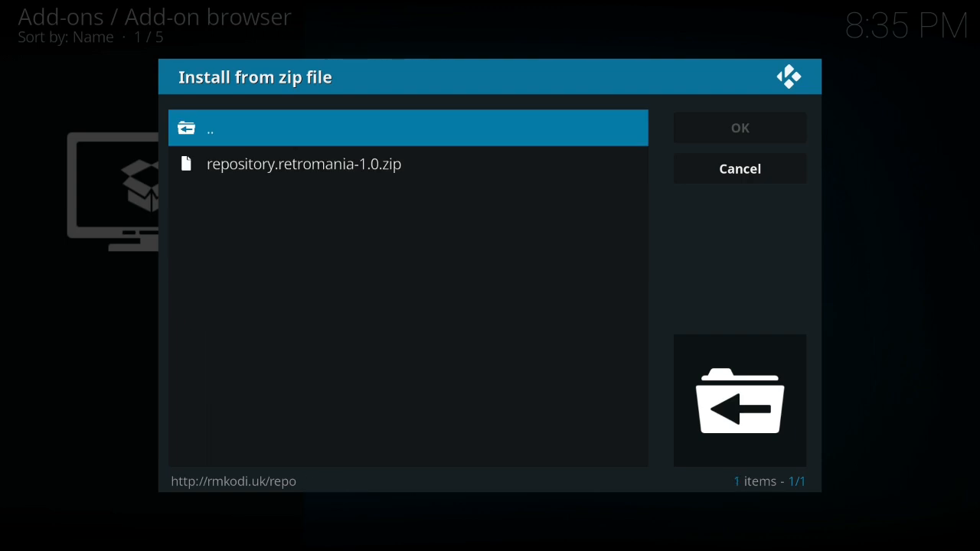
left_click(738, 168)
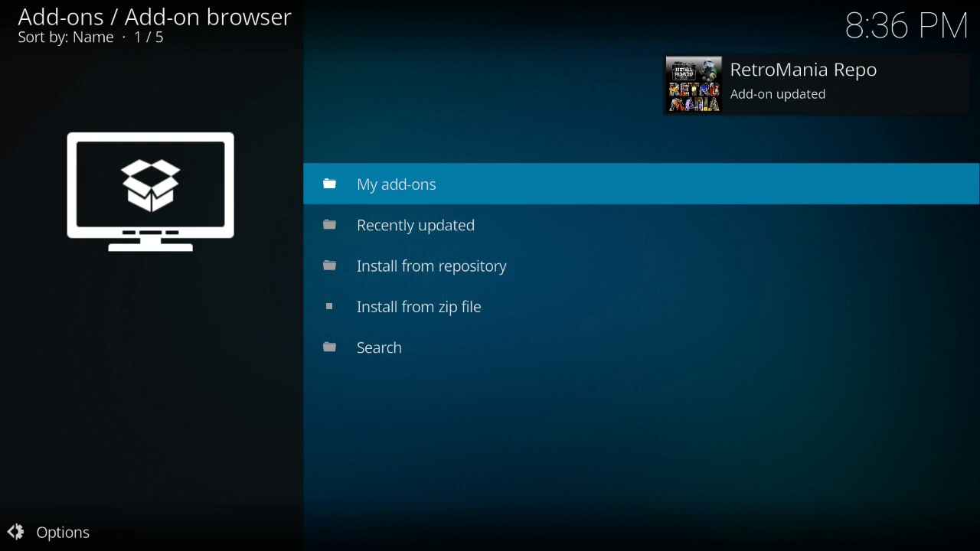
Step: Install RetroMania Version 1.0 from RetroMania Repo's Video add-ons and launch it
left_click(432, 266)
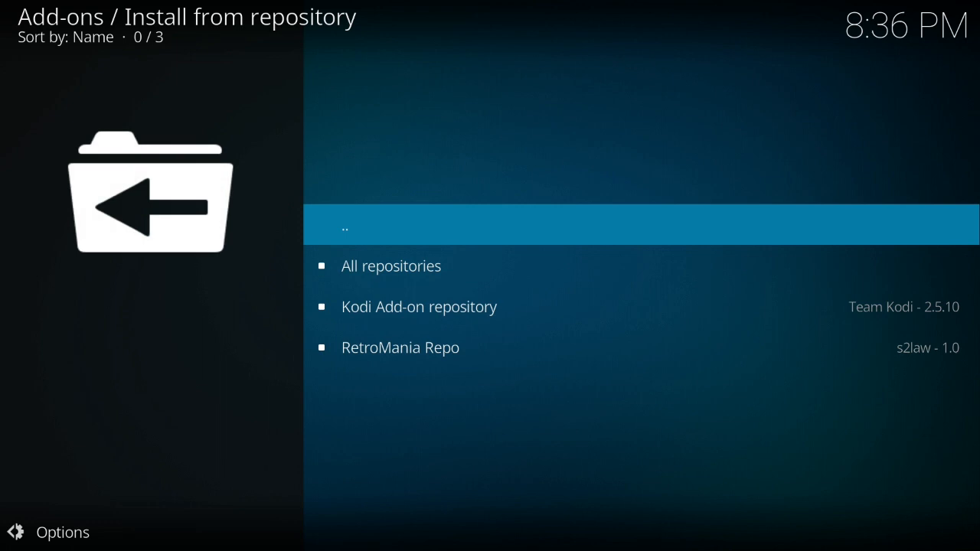
left_click(400, 347)
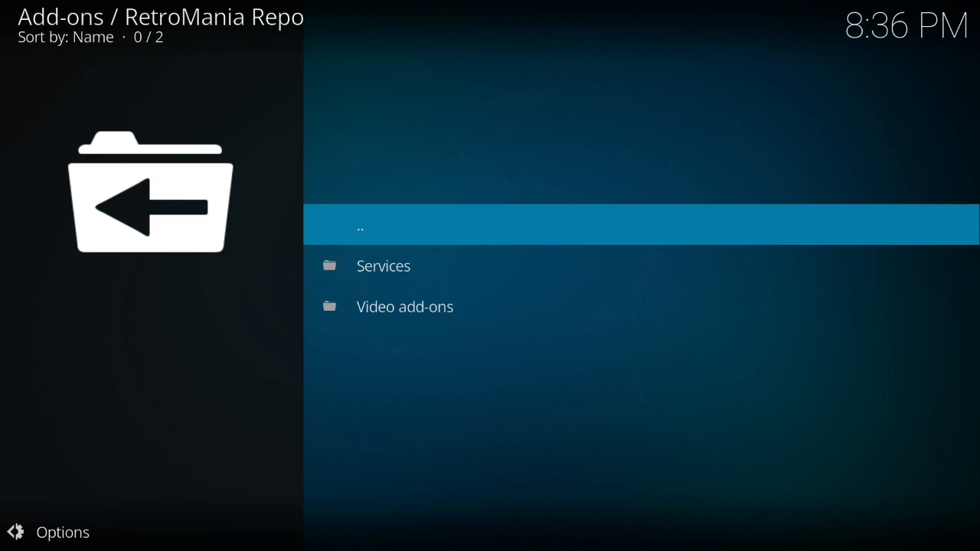
left_click(404, 306)
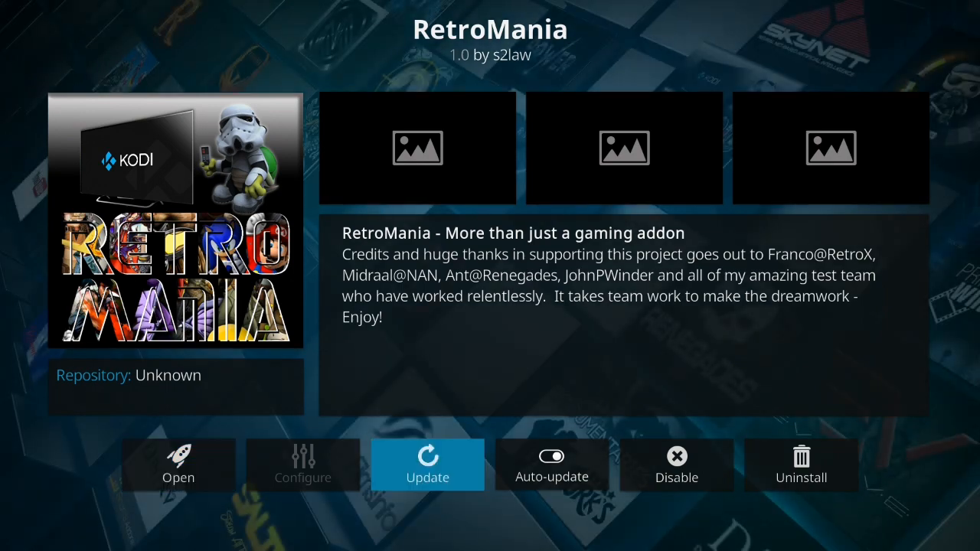
left_click(428, 466)
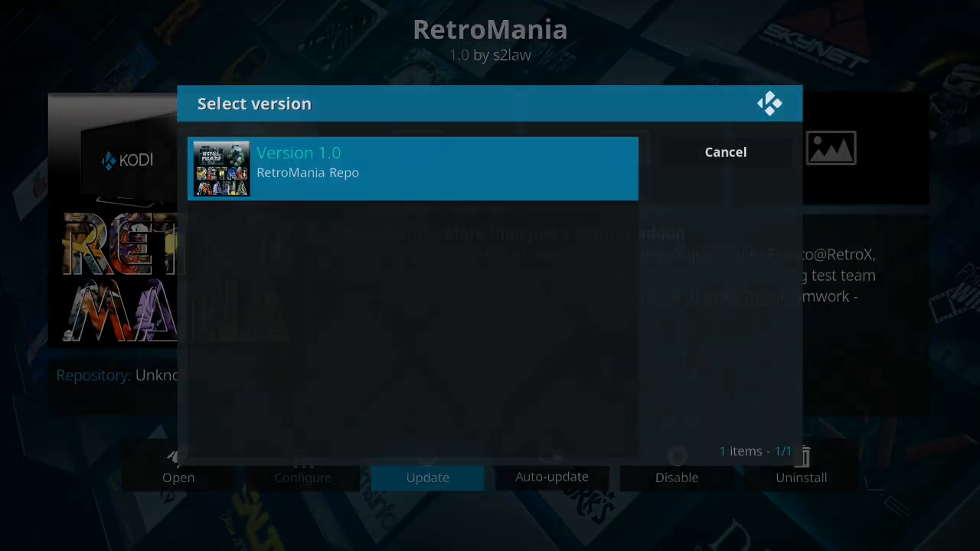
left_click(412, 162)
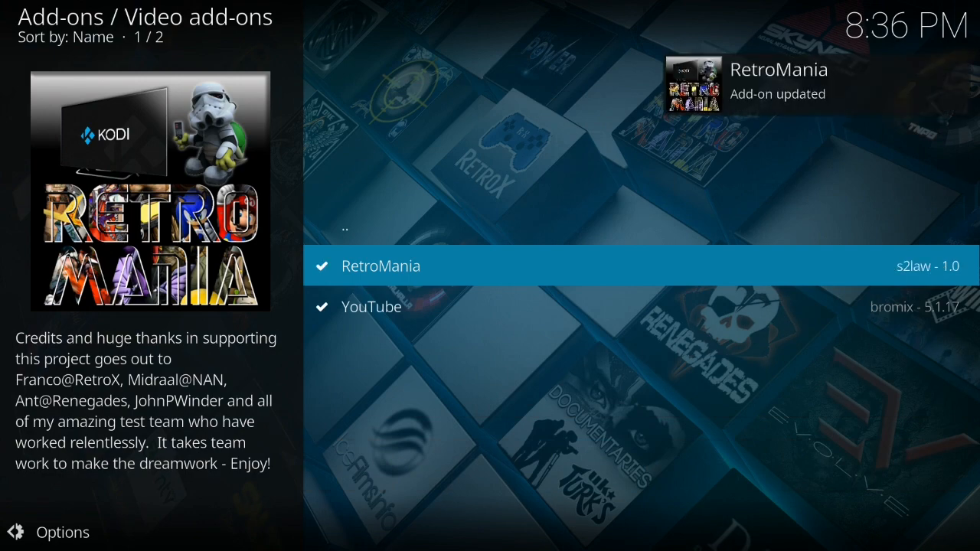
left_click(380, 267)
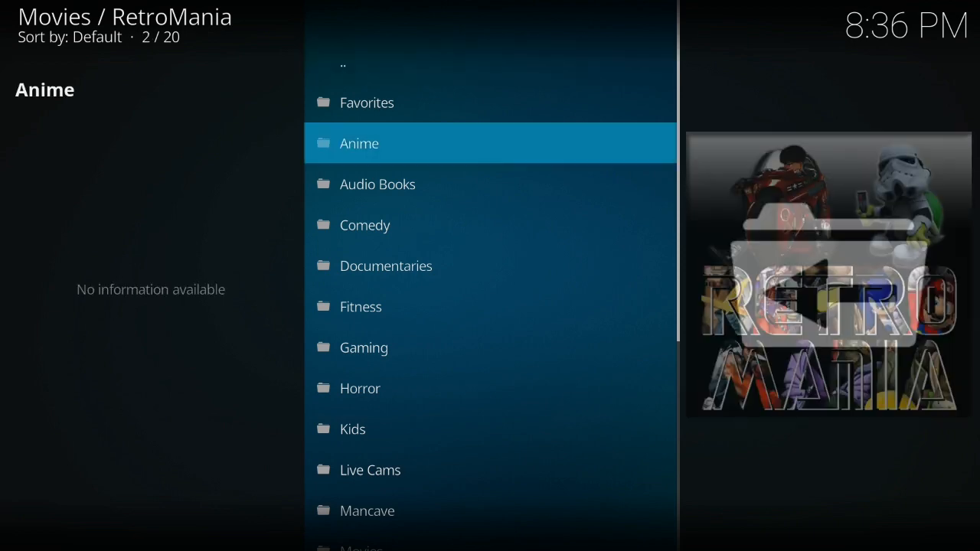
Step: Scroll the RetroMania category list down to Live Cams
scroll("down", 3)
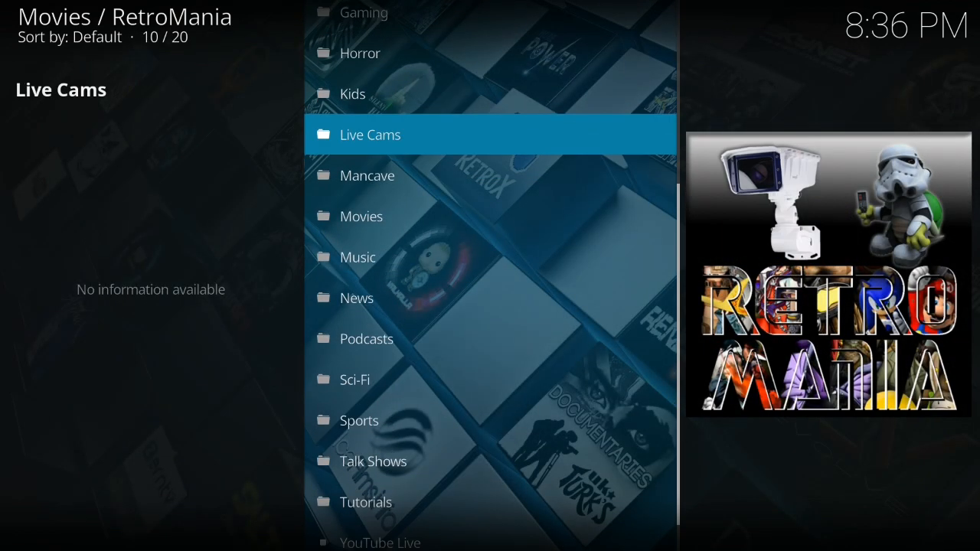